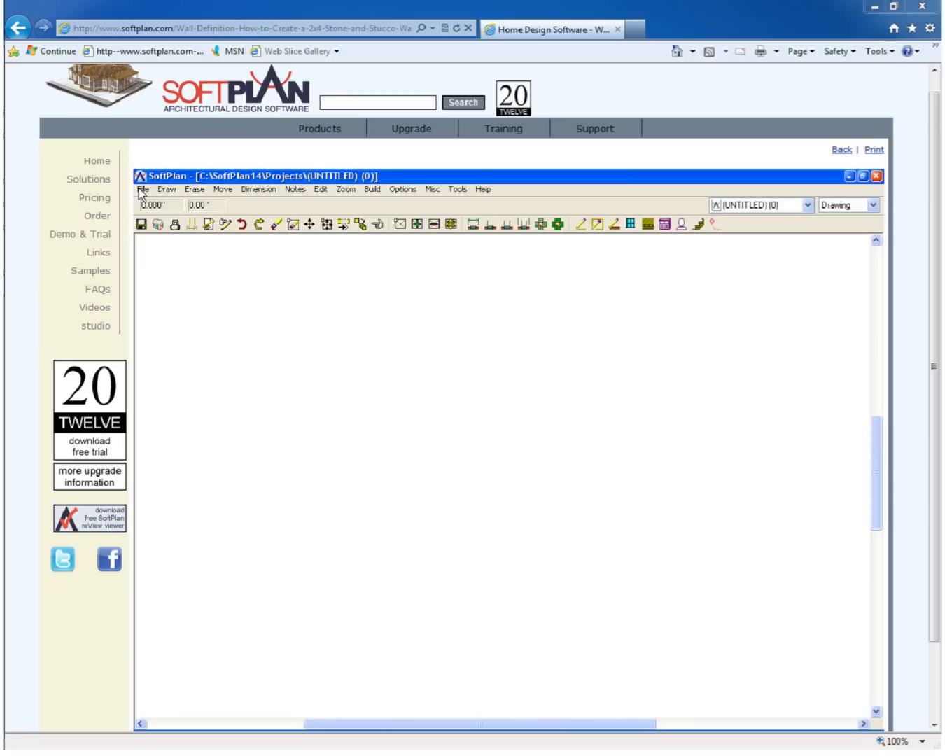
# Open the Define Wall editor from File > Drawing Options.
pyautogui.click(143, 189)
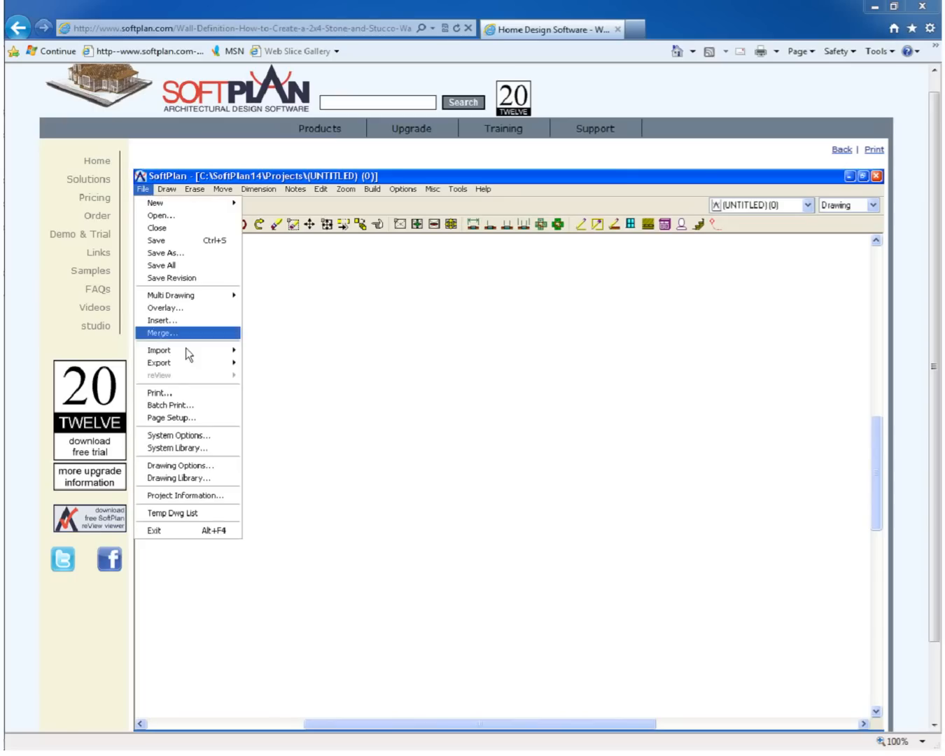
pyautogui.click(179, 466)
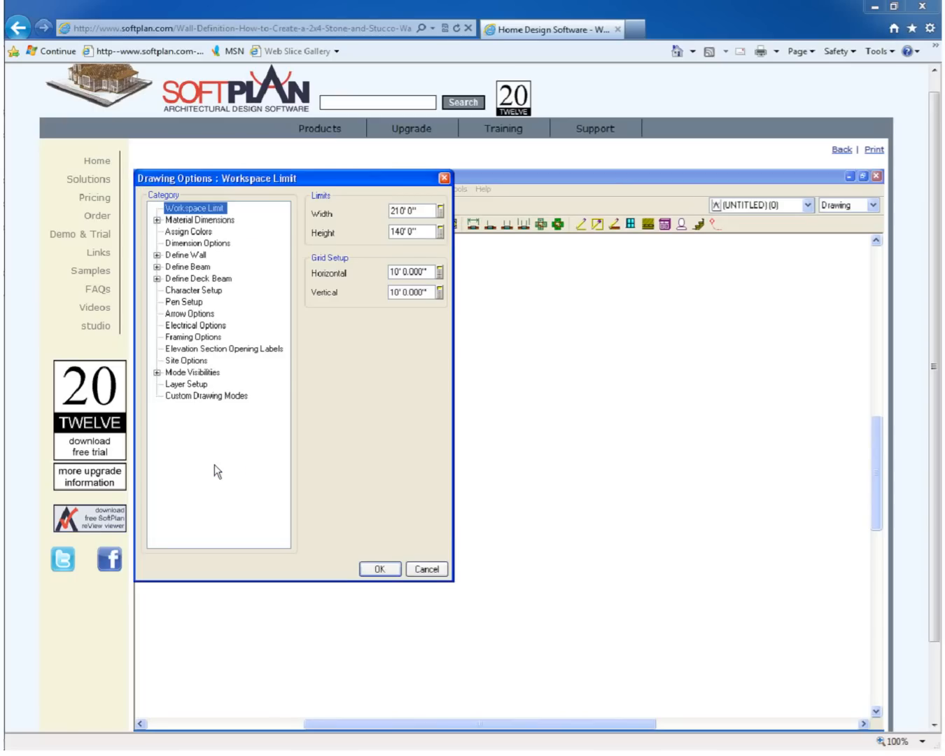
pyautogui.click(157, 255)
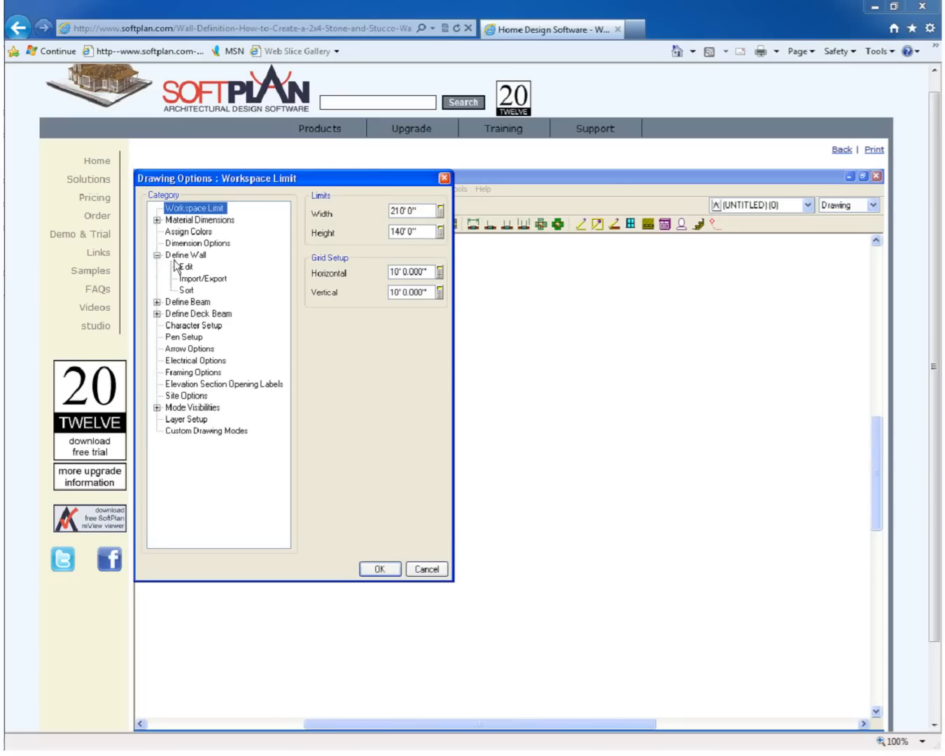
pyautogui.click(185, 267)
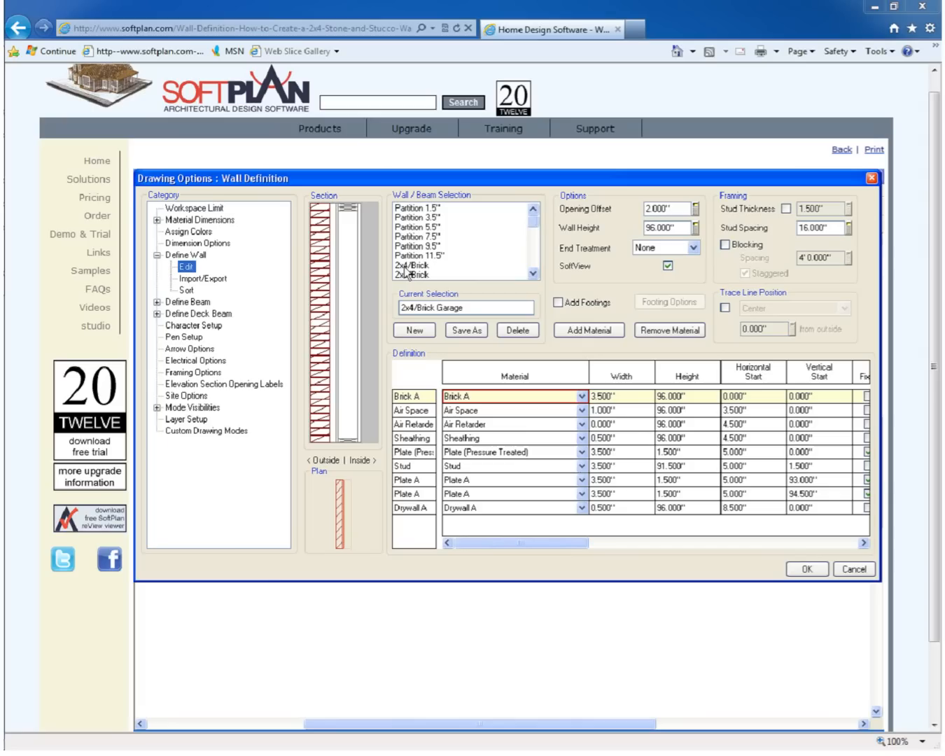
# Save a copy of the 2x4/Brick wall type as 2x4/Stone/Stucco.
pyautogui.click(412, 266)
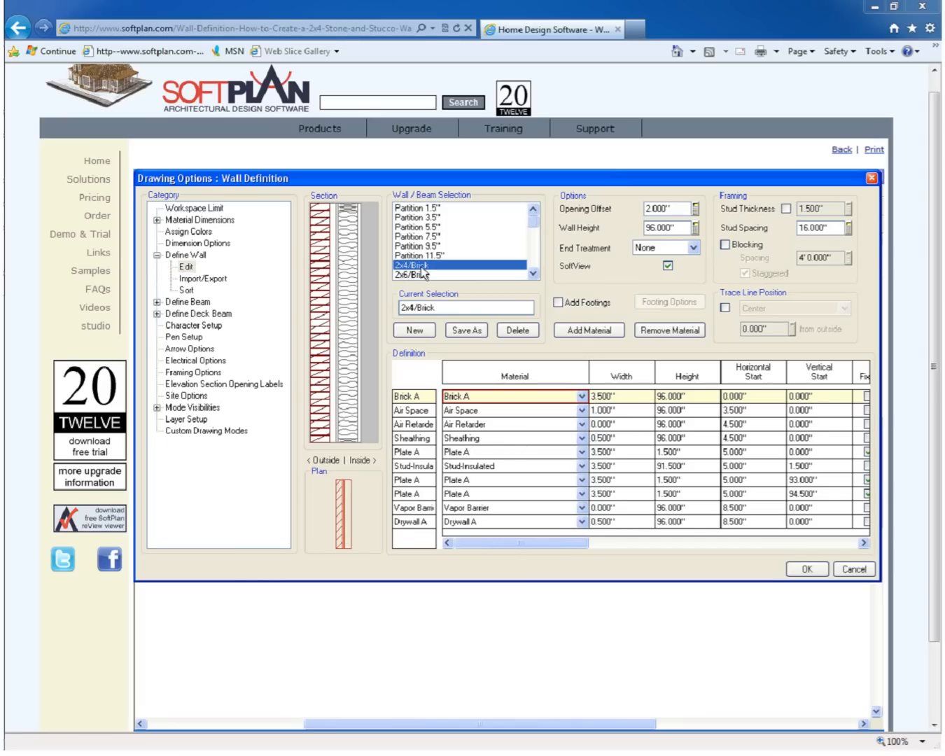
pyautogui.click(466, 329)
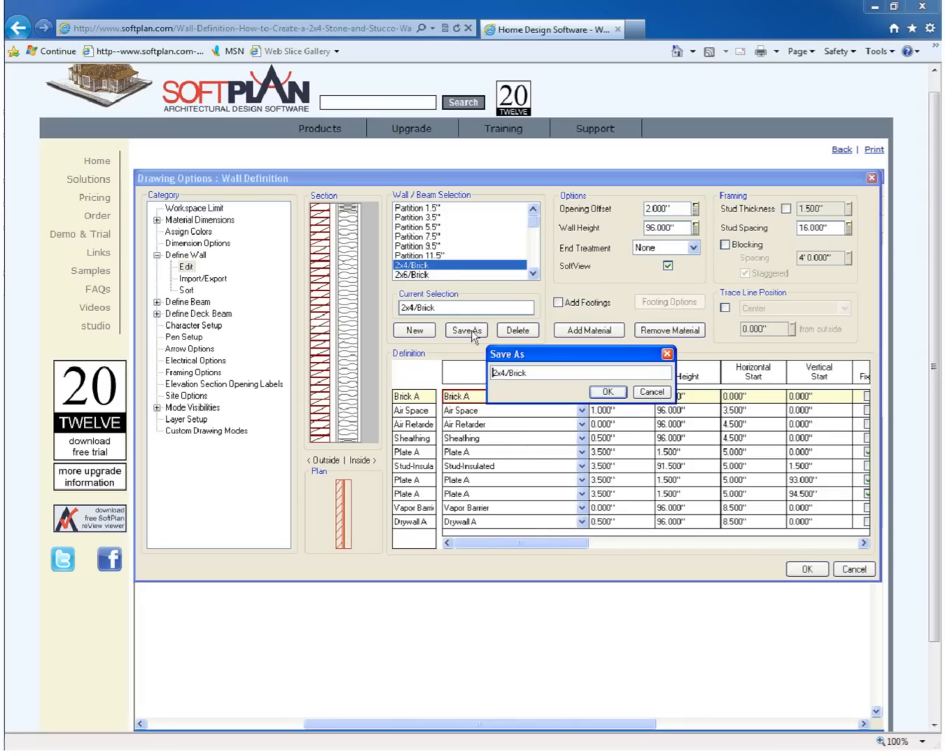
pyautogui.doubleClick(518, 373)
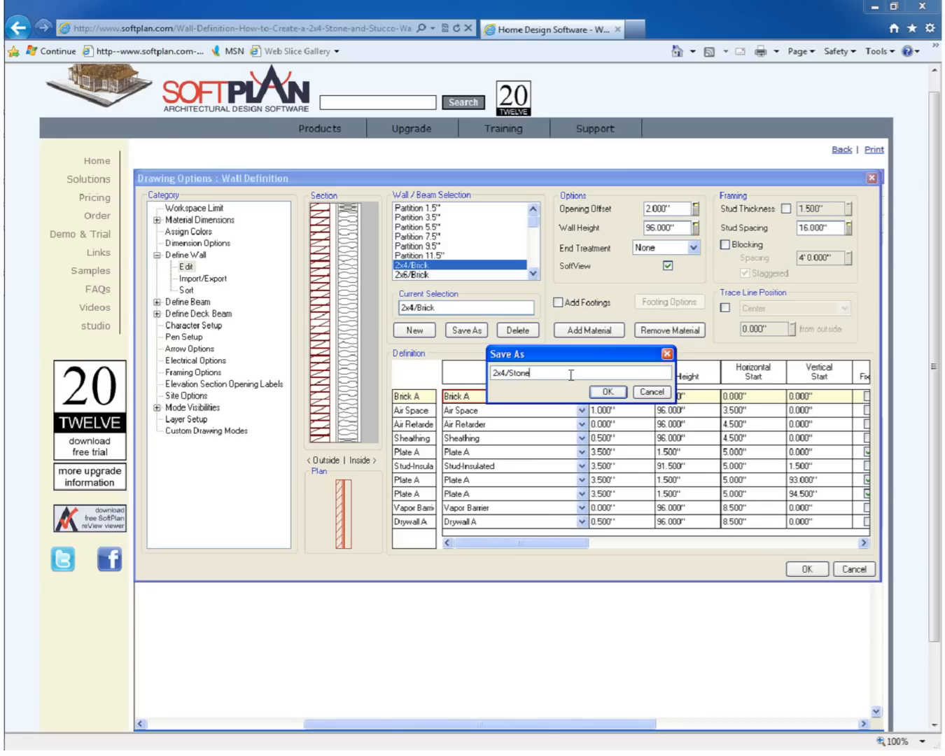
pyautogui.write('/Stucco')
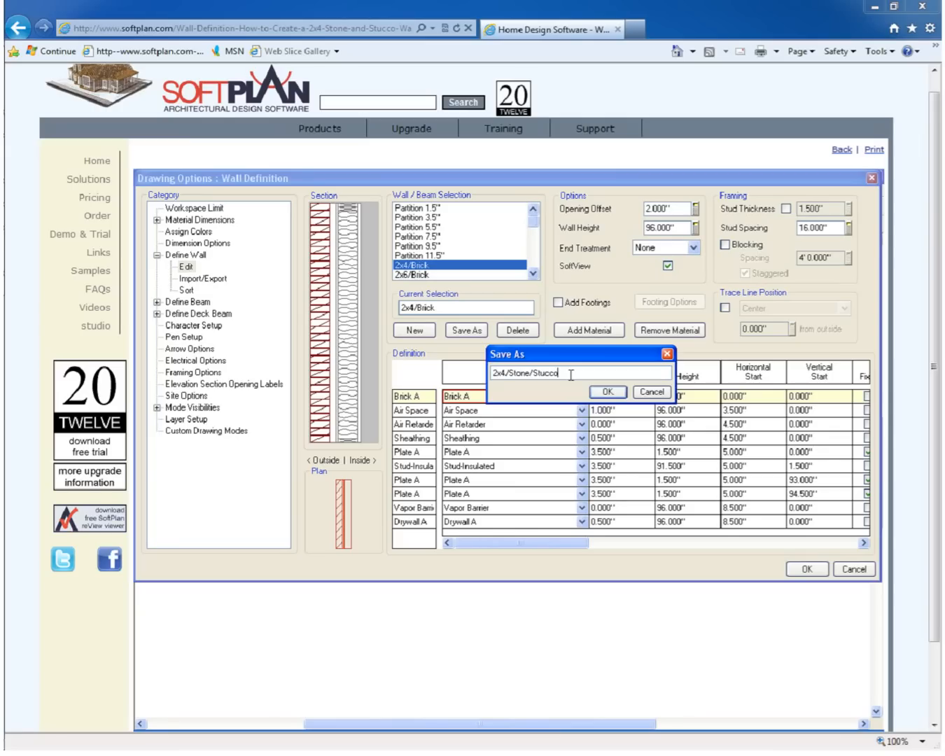
pyautogui.click(607, 392)
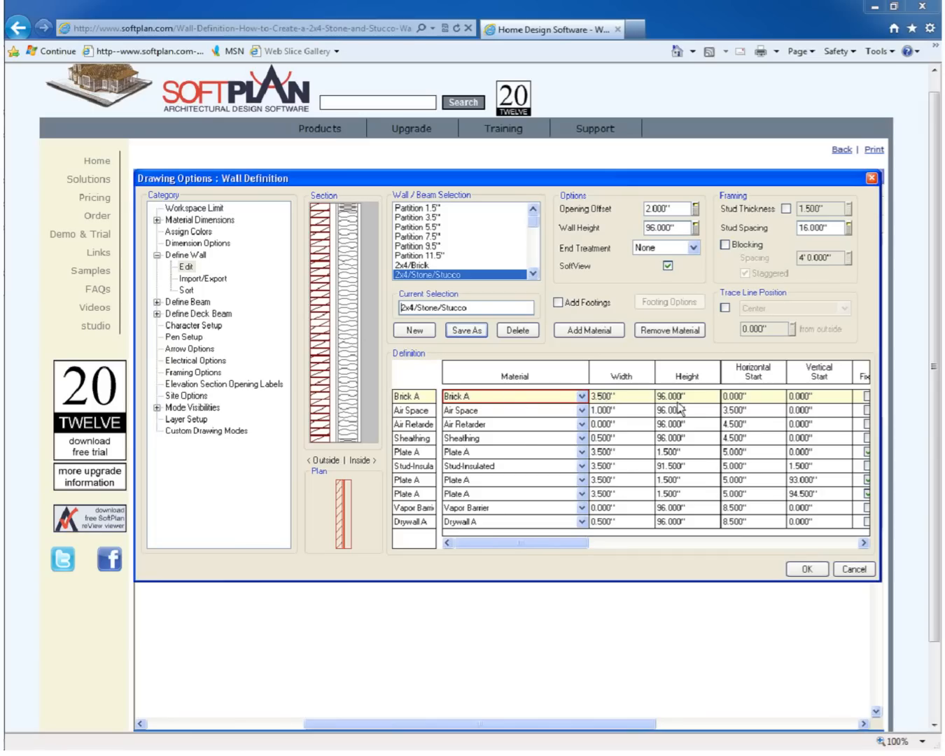
# Make the outer Brick A layer 36-inch Stone-Man Made and set the air space height to 36 inches.
pyautogui.click(688, 396)
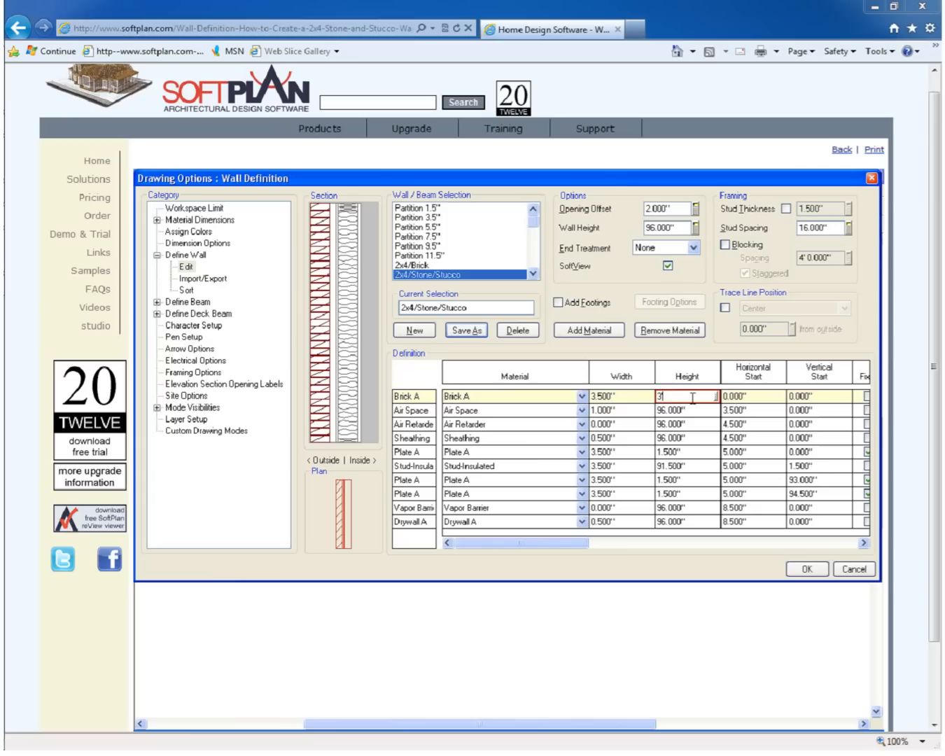
pyautogui.write('36.000"')
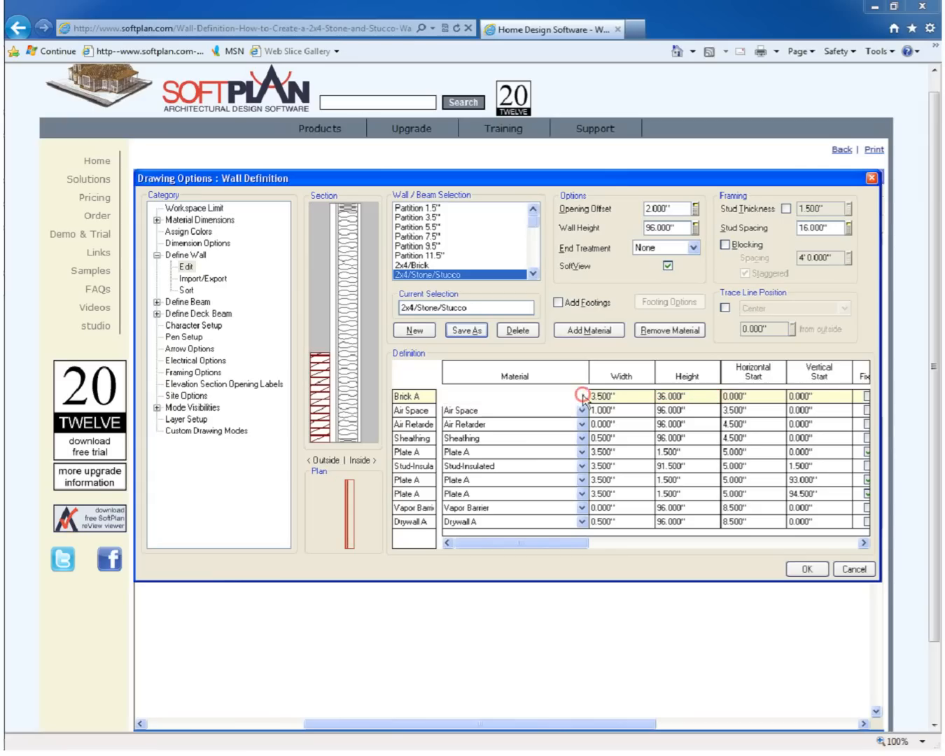
pyautogui.click(582, 397)
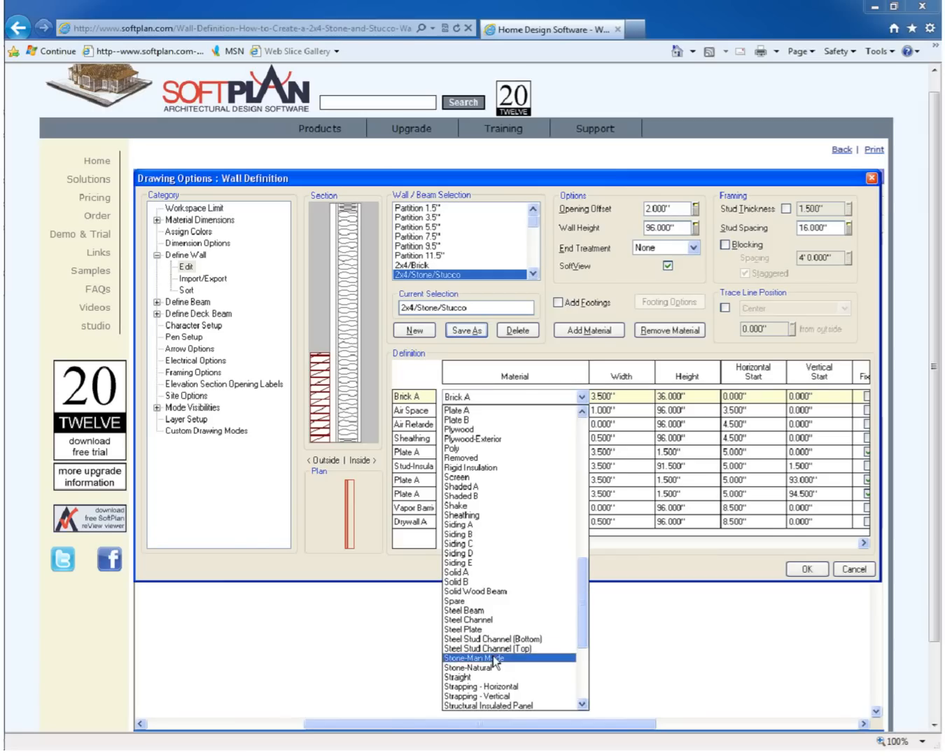
pyautogui.click(478, 658)
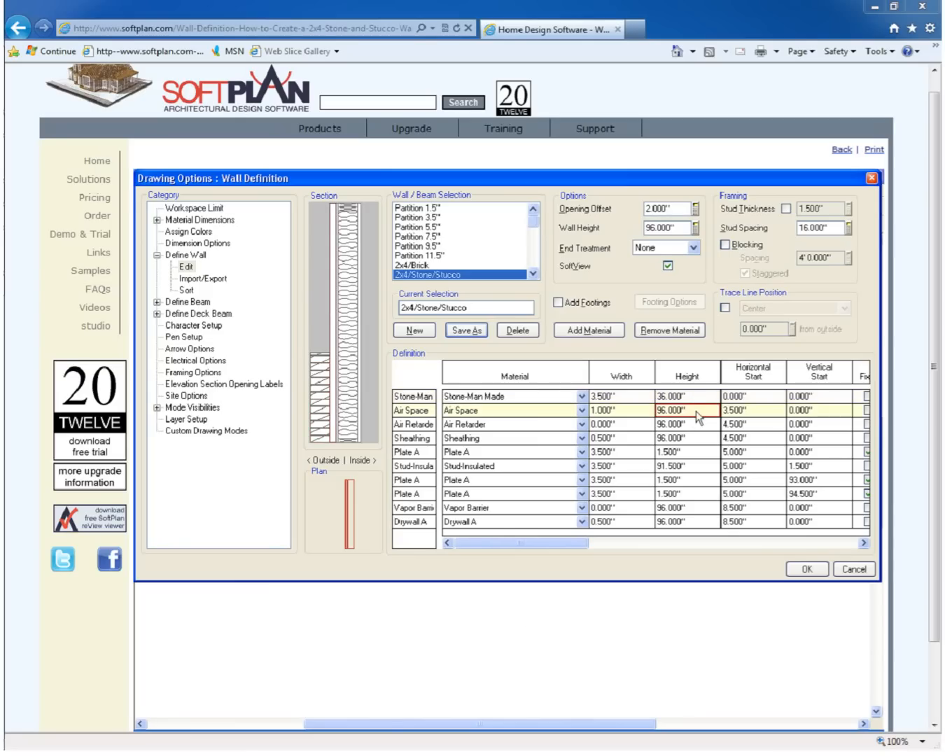
pyautogui.write('36.000')
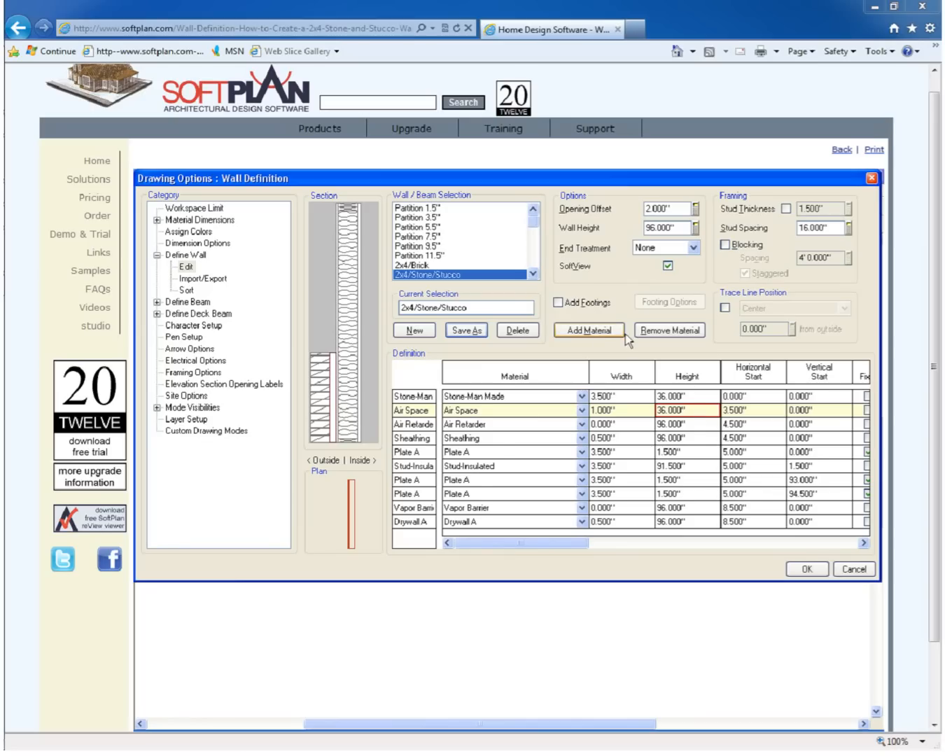
# Add a Stone-Natural cap layer, 4.5 wide and 2 high, starting 36 inches up.
pyautogui.click(588, 330)
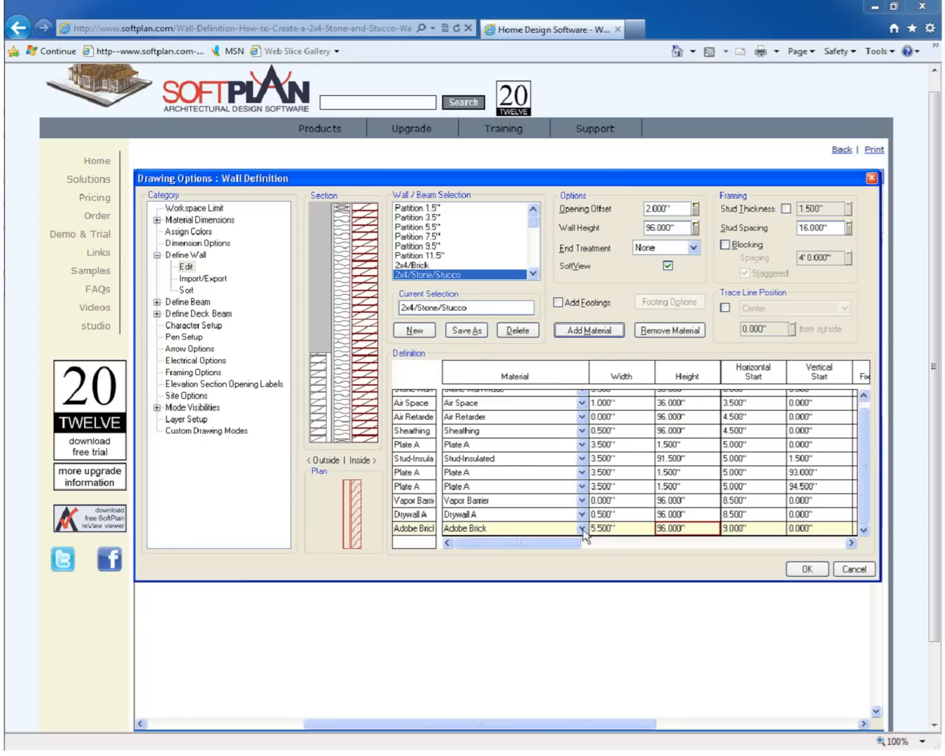
pyautogui.click(582, 528)
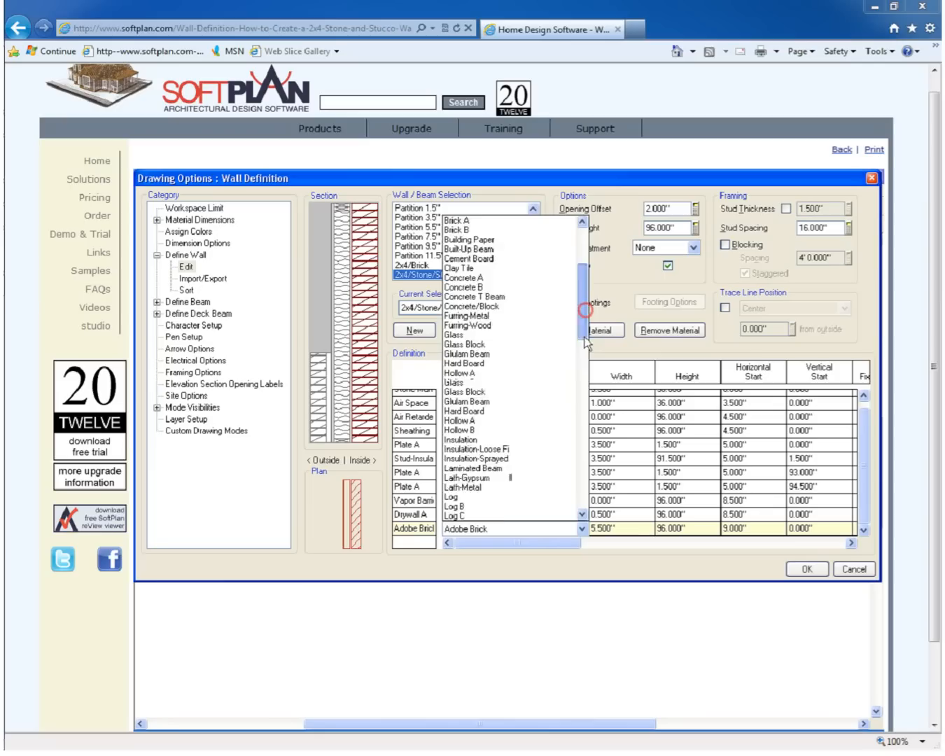
pyautogui.scroll(-3)
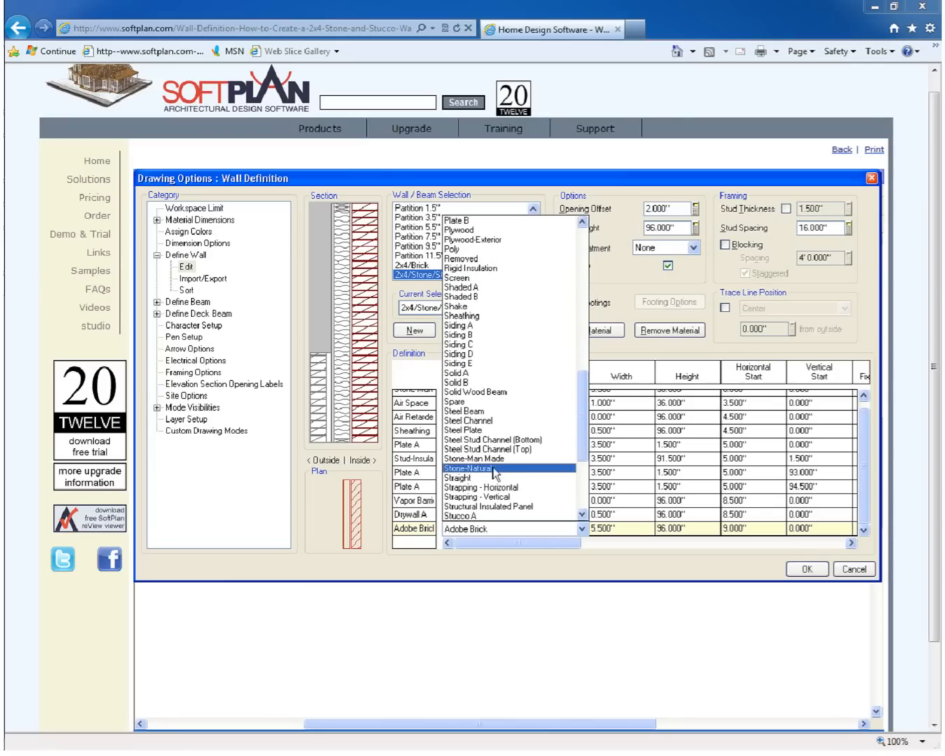
pyautogui.click(474, 468)
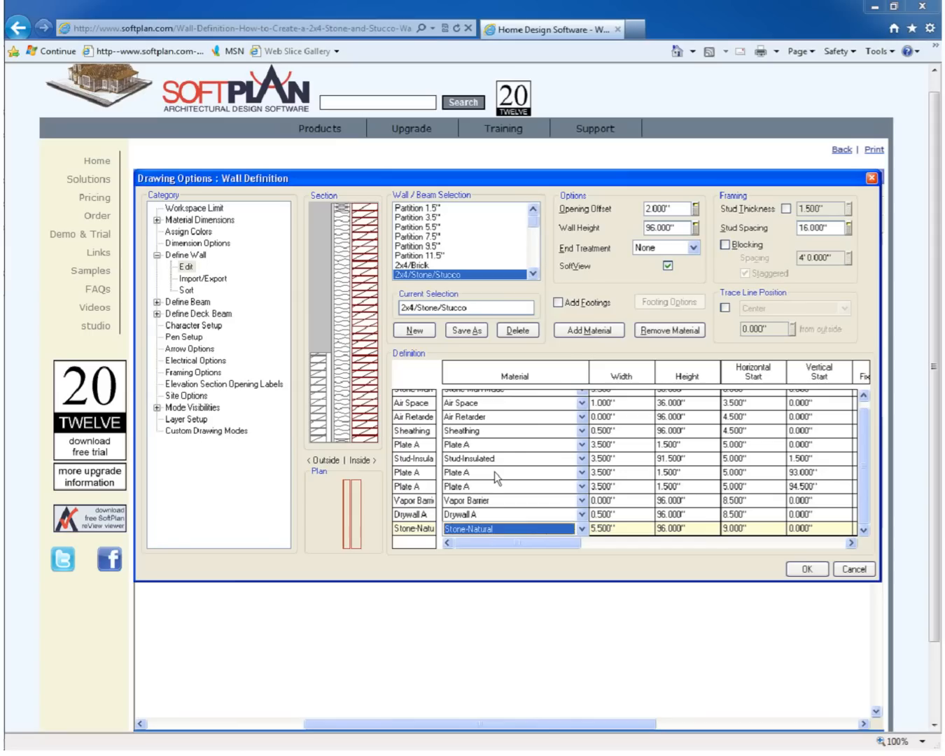
pyautogui.click(622, 529)
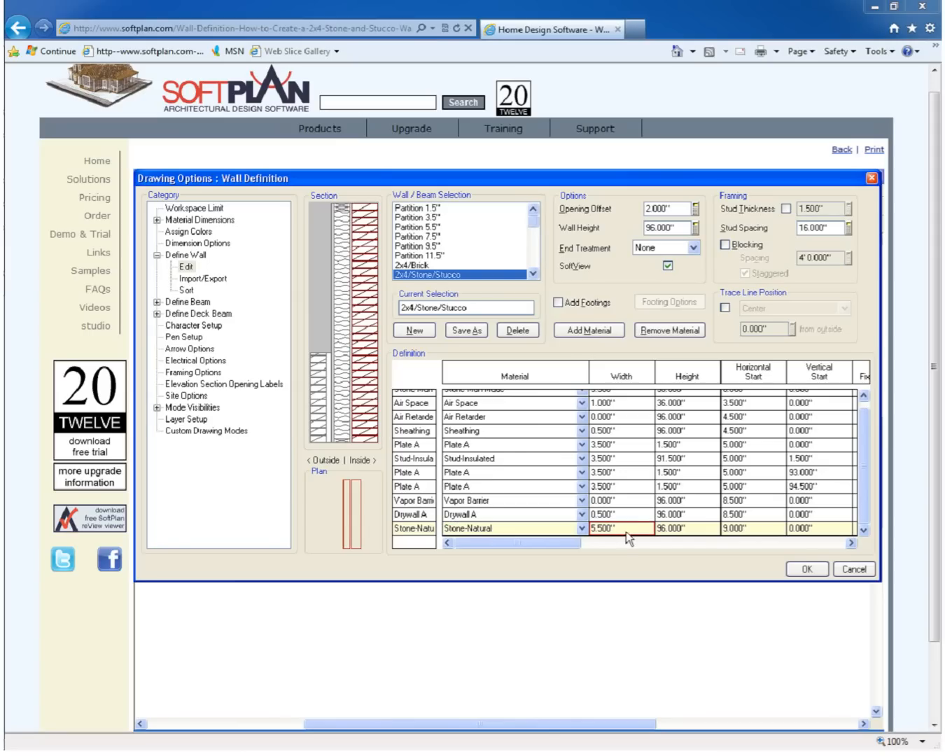
pyautogui.write('4')
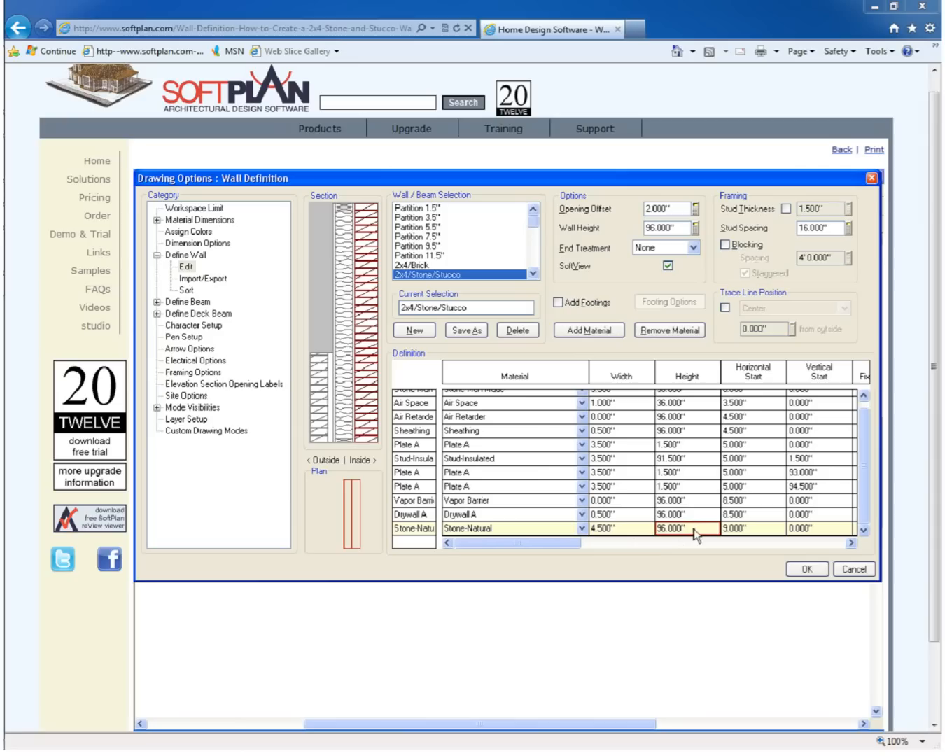
pyautogui.write('2.000"')
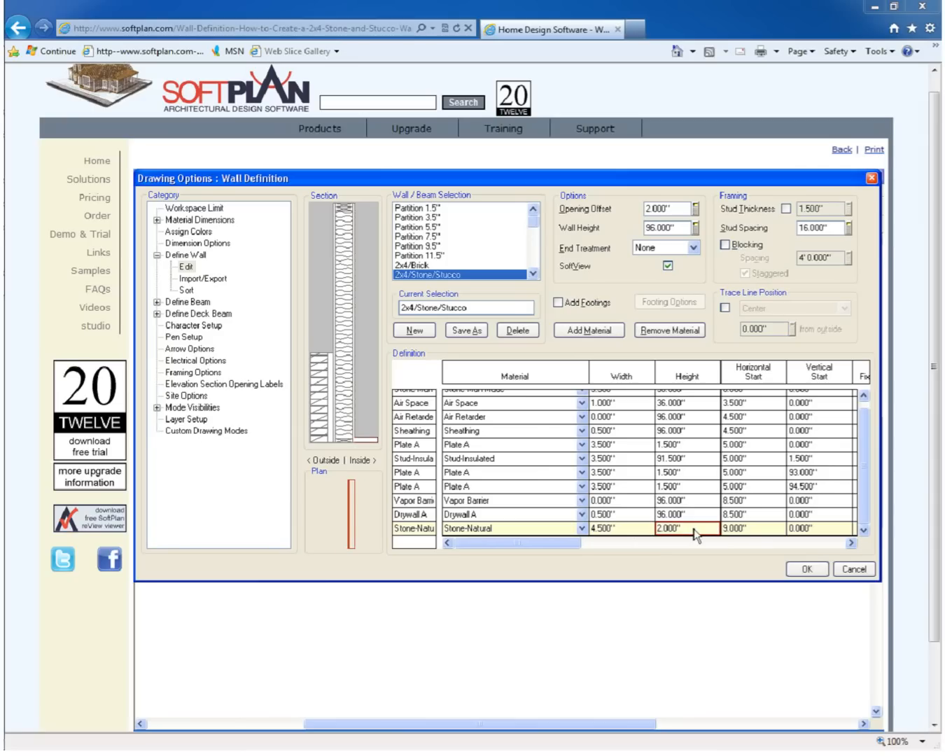
pyautogui.moveTo(760, 535)
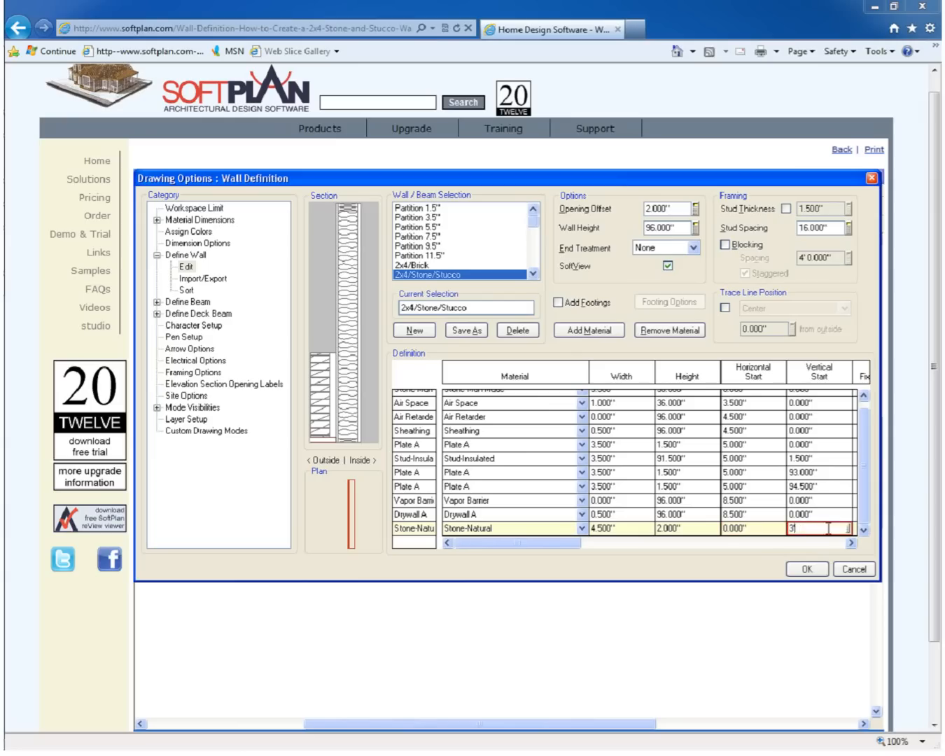
pyautogui.write('36.000"')
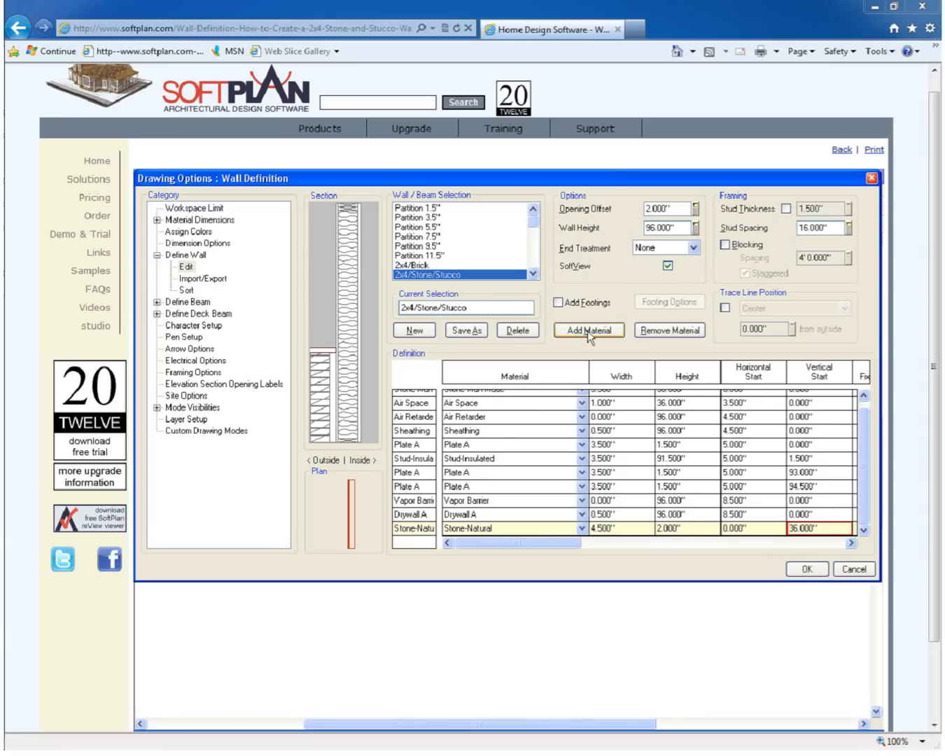
# Add a 1-inch Stucco A layer starting 3.5 inches in, and apply the wall definition.
pyautogui.click(589, 330)
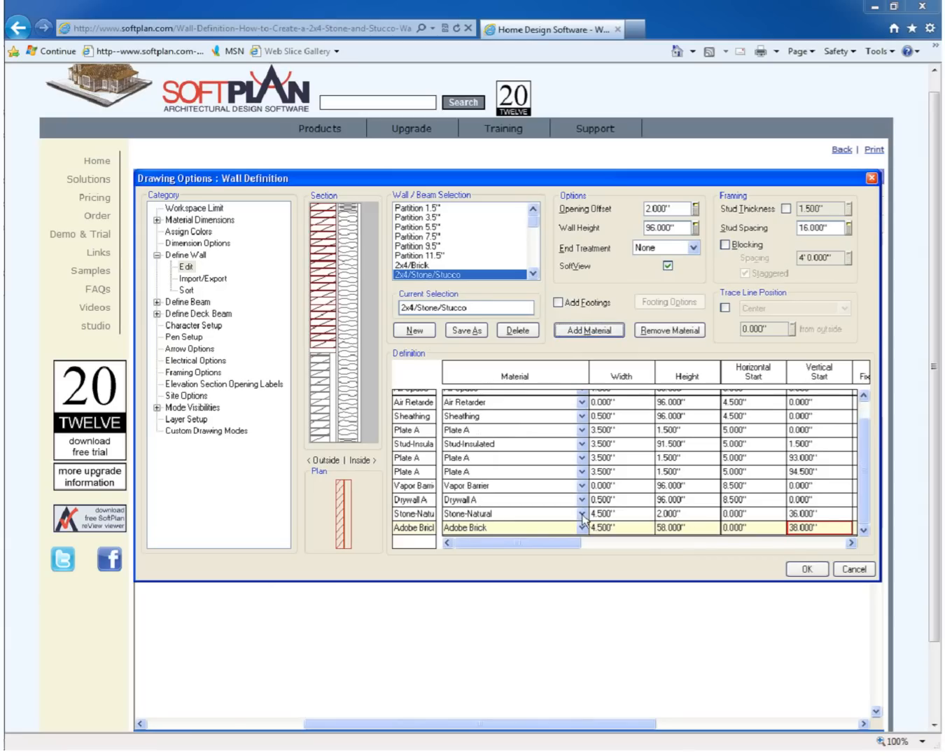
pyautogui.click(582, 528)
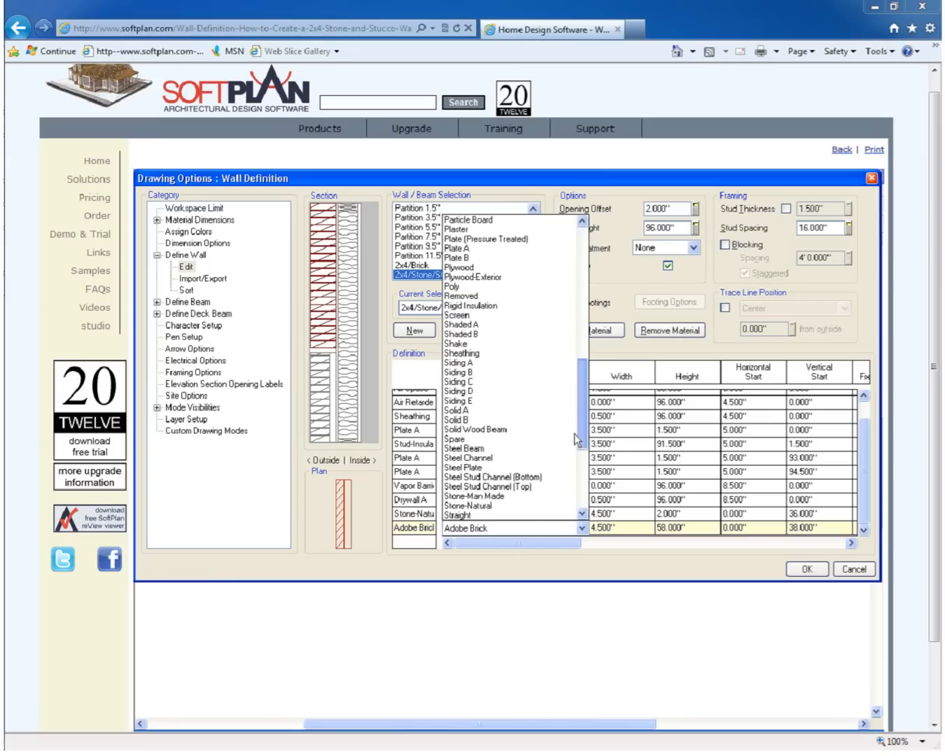
pyautogui.scroll(-3)
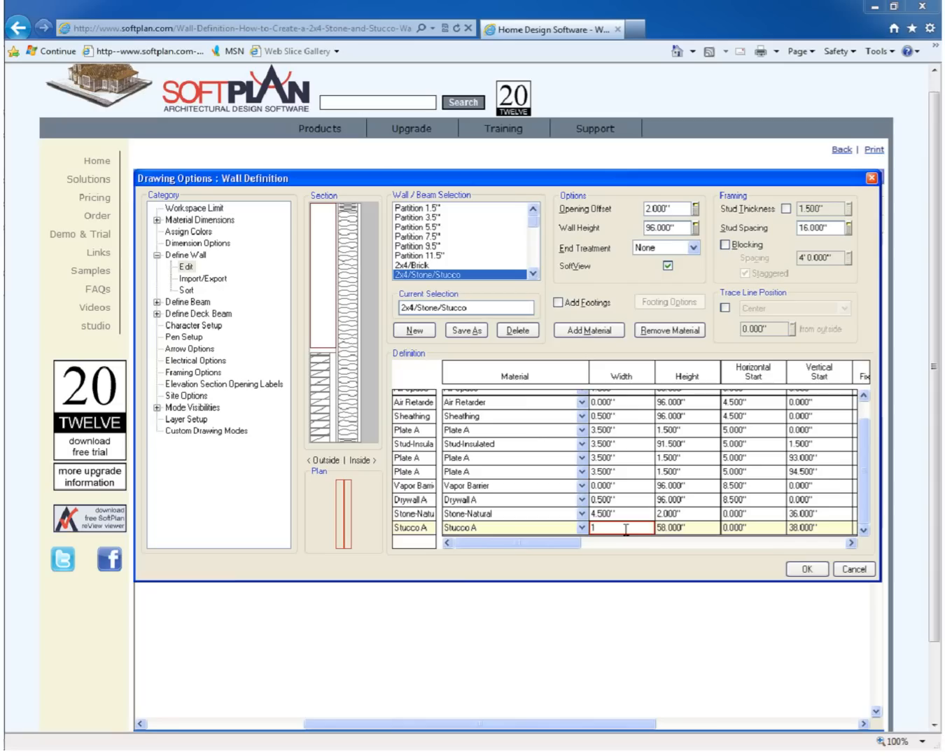
pyautogui.write('1.000"')
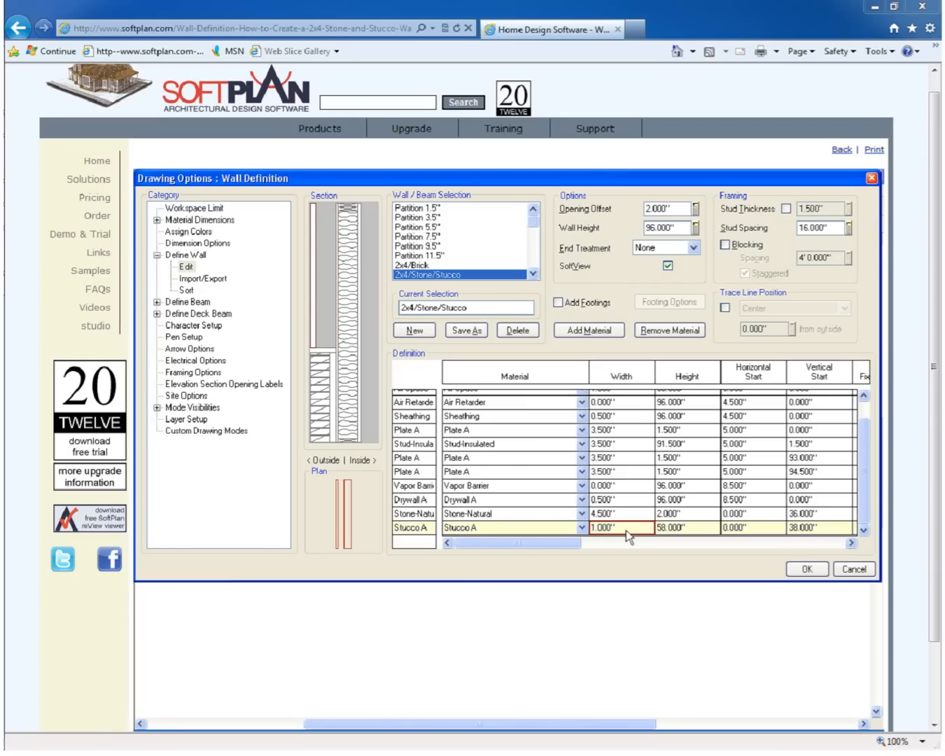
pyautogui.click(753, 528)
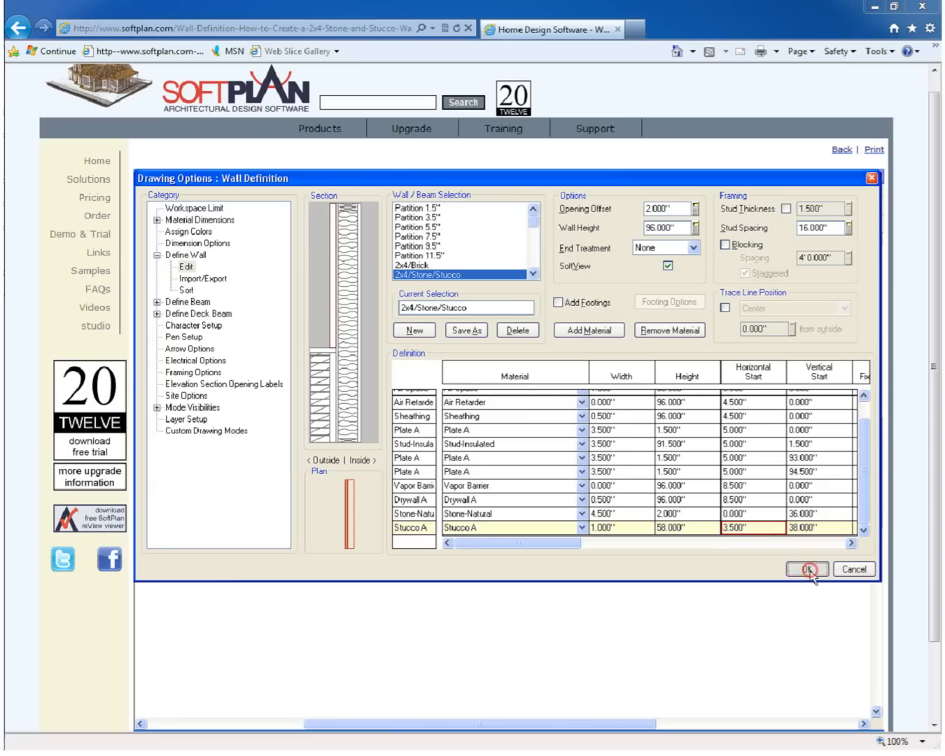
pyautogui.click(807, 569)
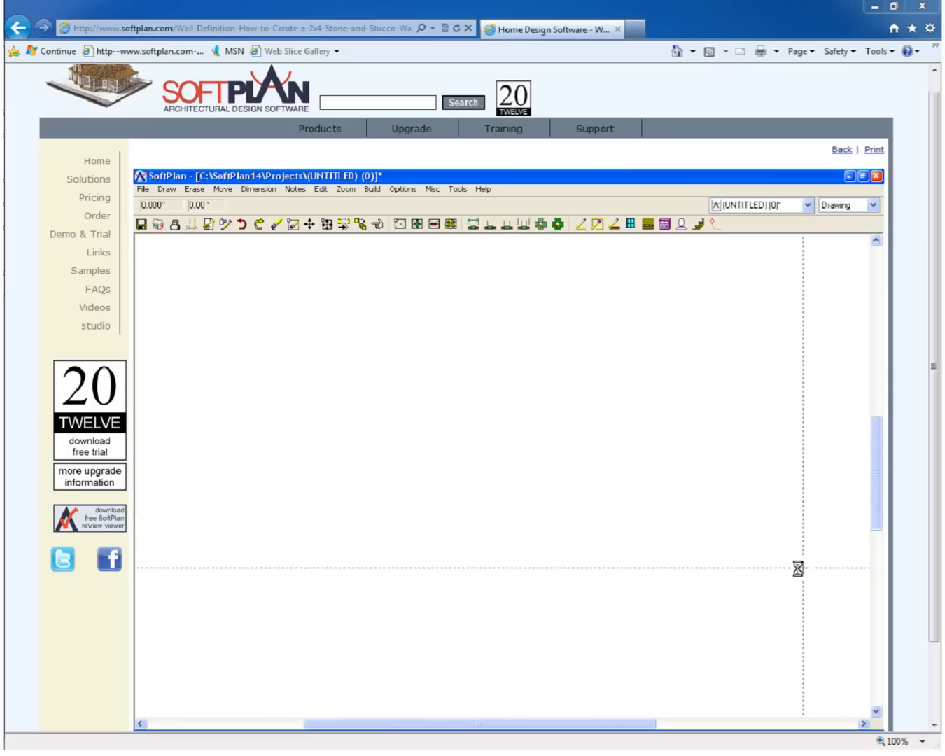
# Draw a wall in the plan using the 2x4/Stone/Stucco wall type.
pyautogui.rightClick(264, 343)
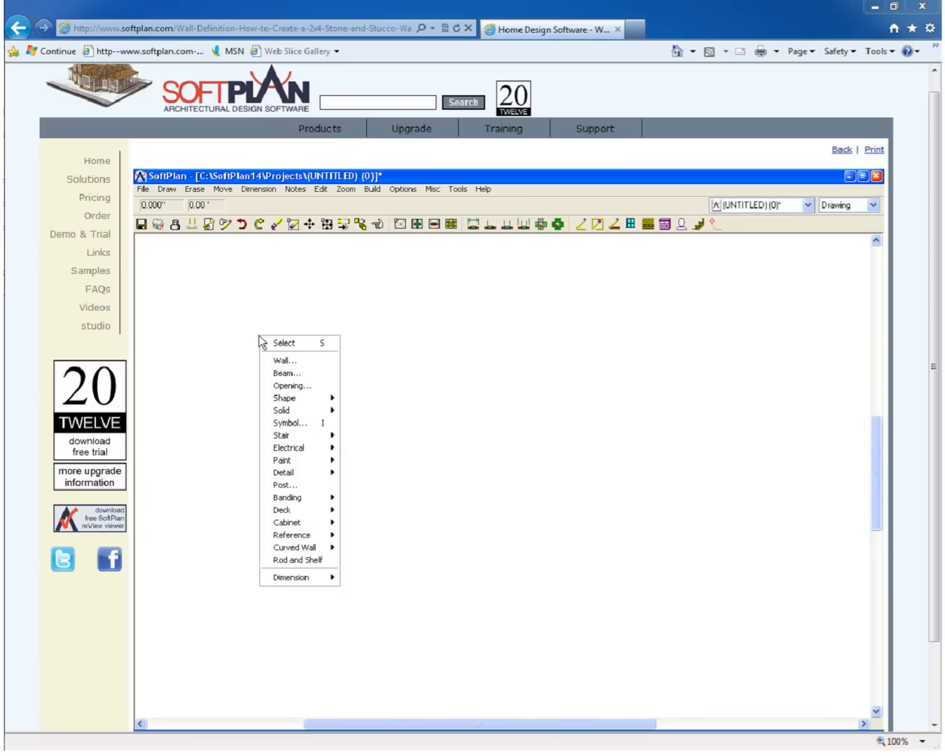
pyautogui.click(284, 361)
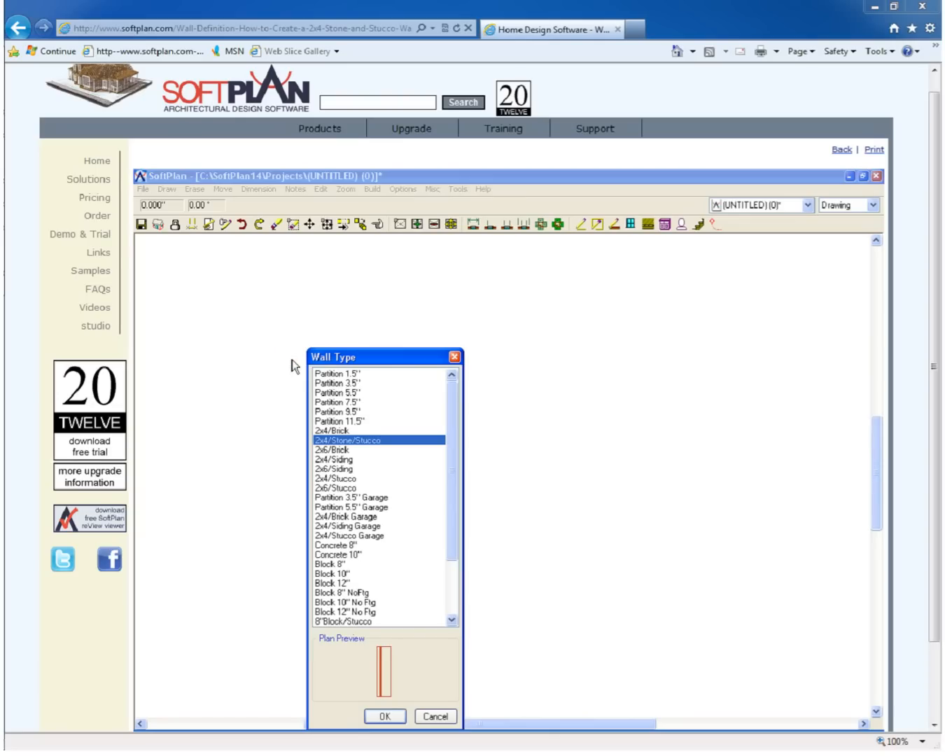
pyautogui.click(385, 717)
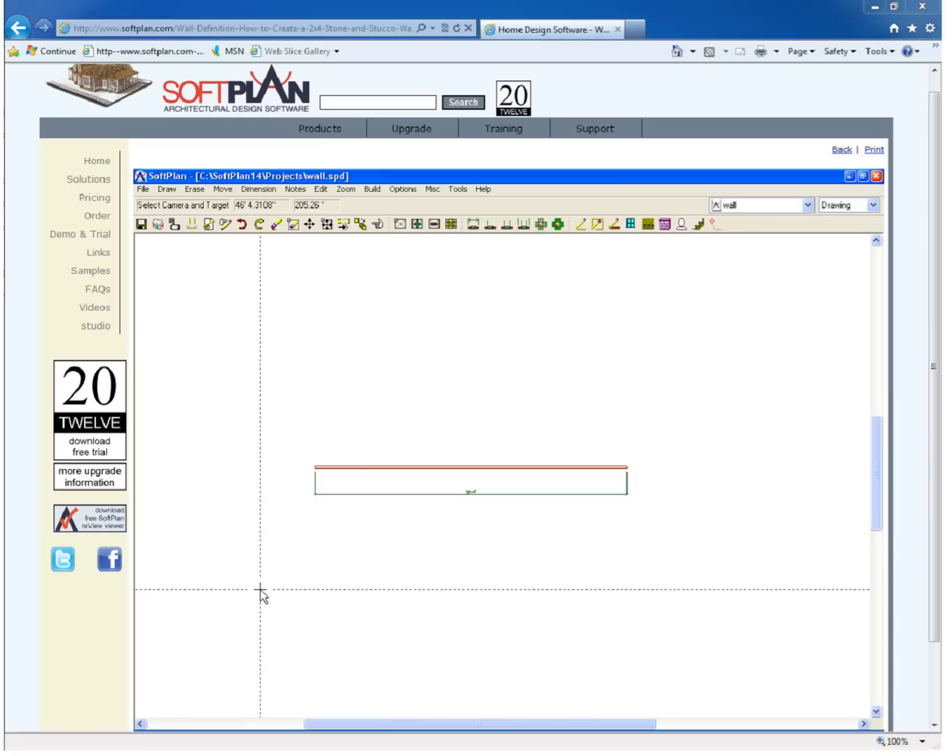
# Generate a textured 3D view of the stone-and-stucco wall.
pyautogui.rightClick(415, 459)
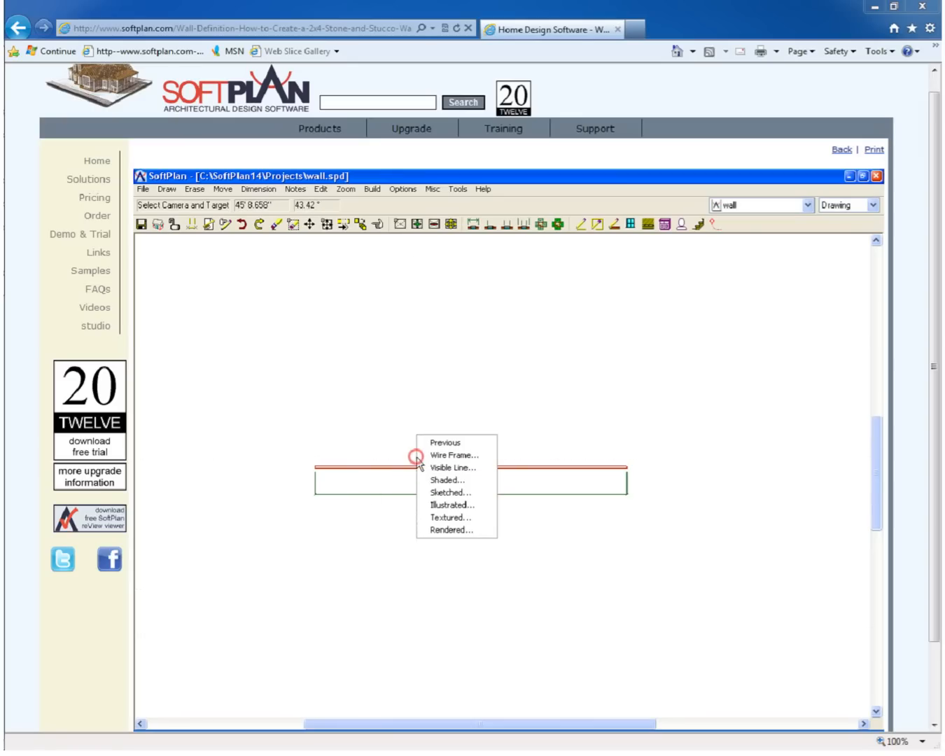
pyautogui.moveTo(457, 518)
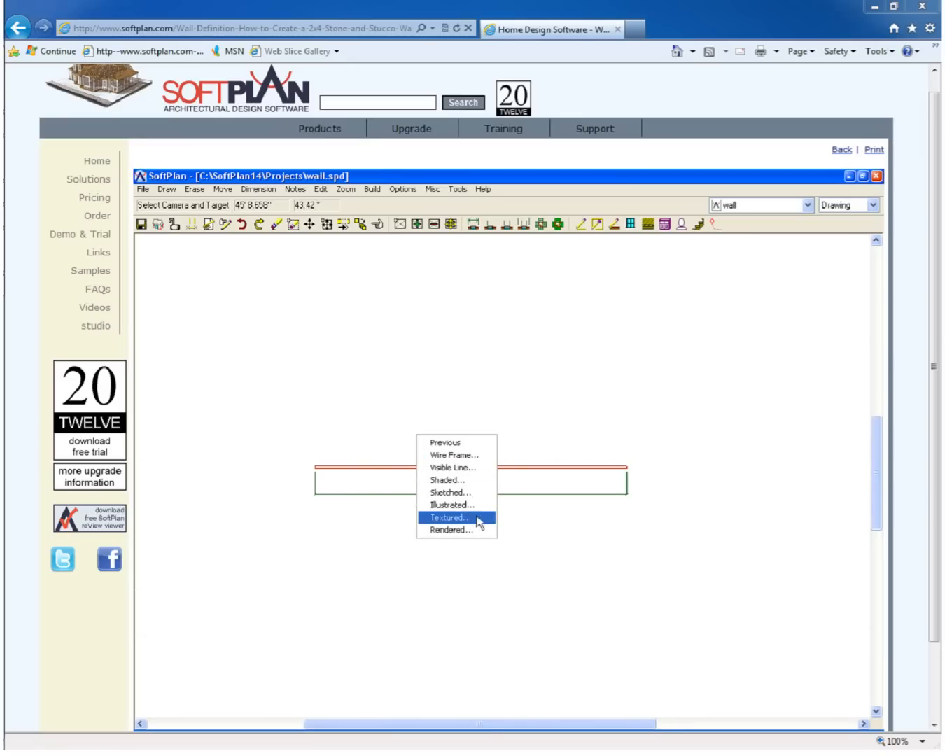
pyautogui.click(448, 518)
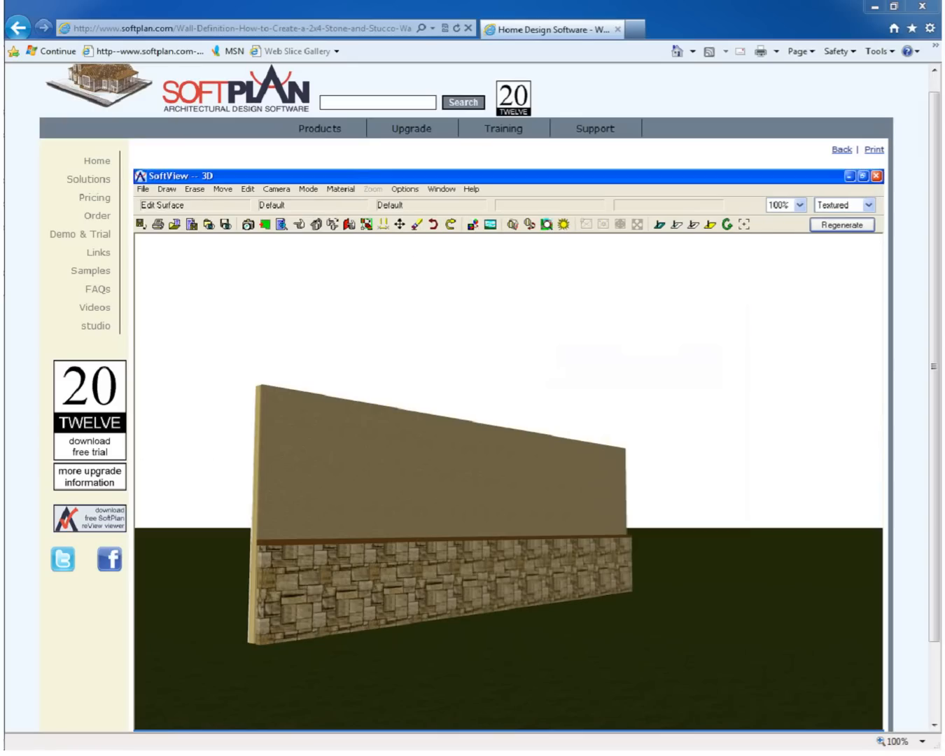